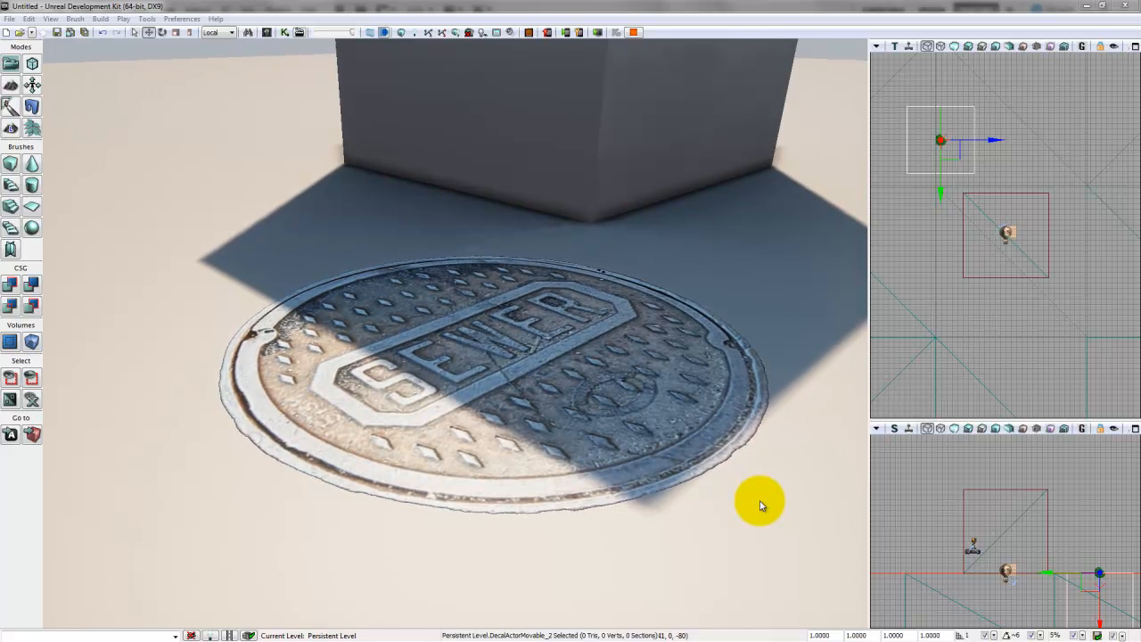
Orbit the viewport to show the finished manhole decal on the ground.
{"action": "left_click_drag", "start_coordinate": [446, 356], "coordinate": [463, 321]}
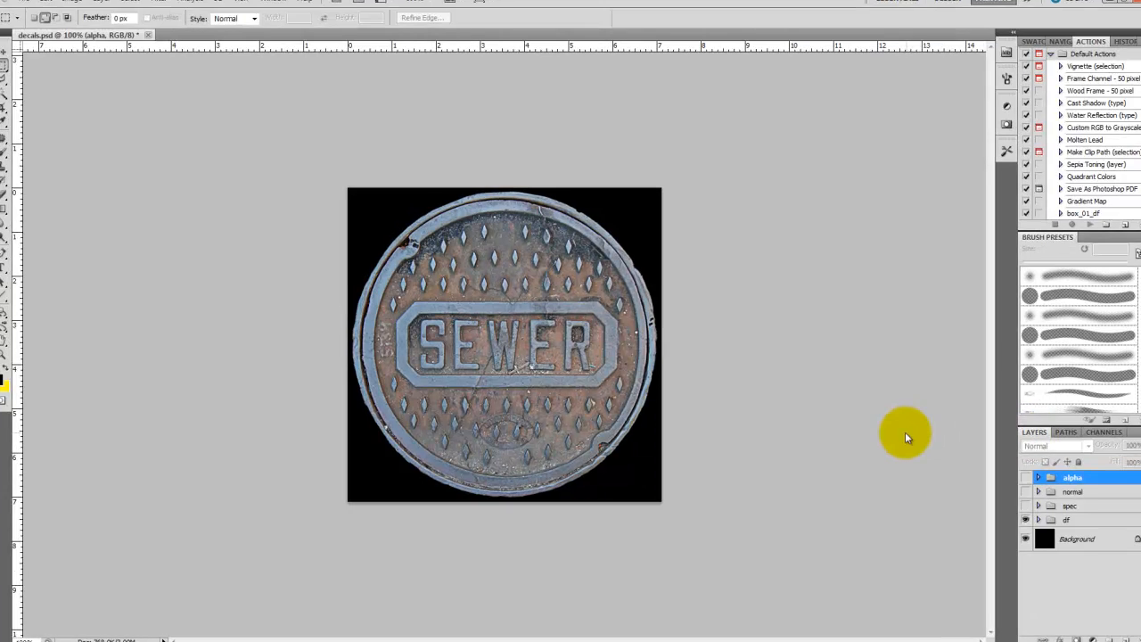
{"action": "left_click", "coordinate": [1066, 521]}
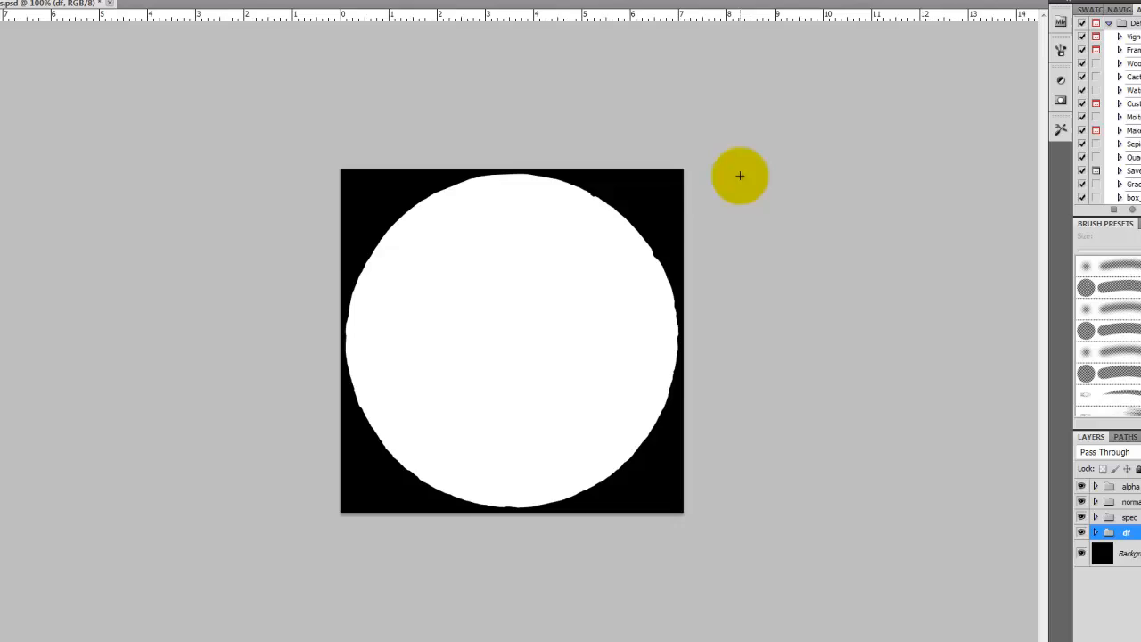
{"action": "key", "text": "Tab"}
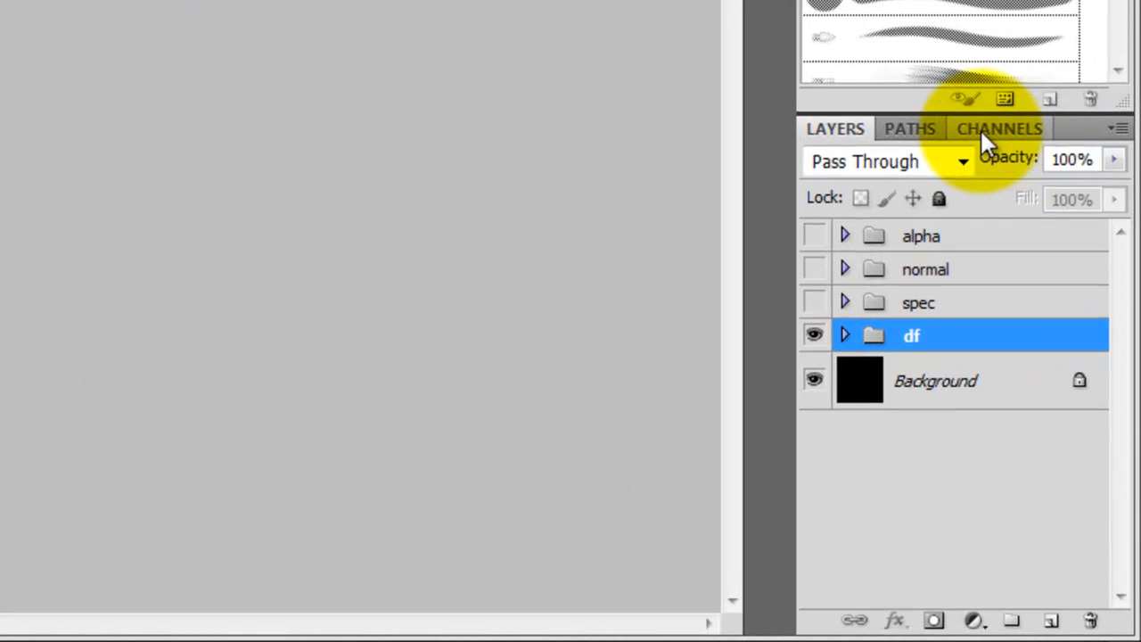
Add a new empty Alpha 1 channel and reveal the alpha group's white circle mask.
{"action": "left_click", "coordinate": [999, 129]}
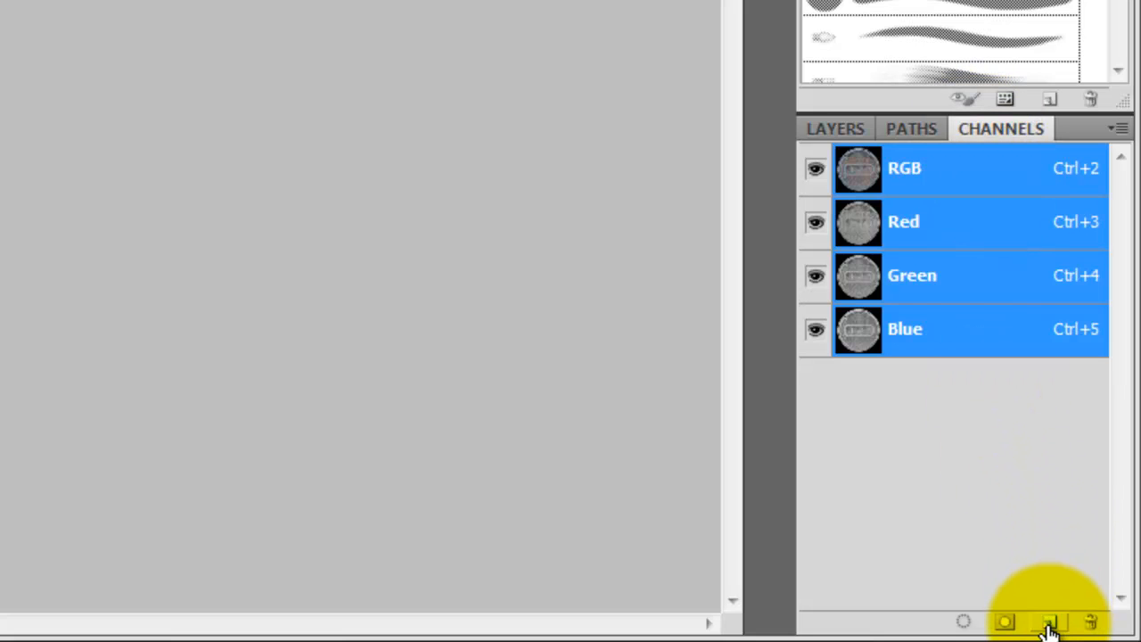
{"action": "mouse_move", "coordinate": [1050, 623]}
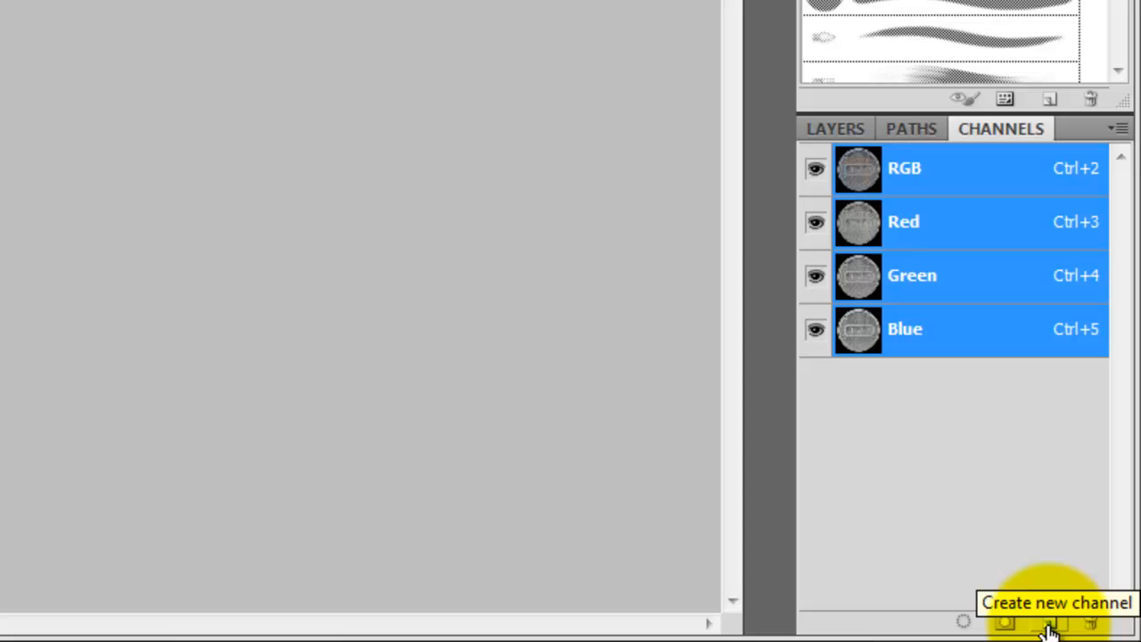
{"action": "left_click", "coordinate": [1051, 622]}
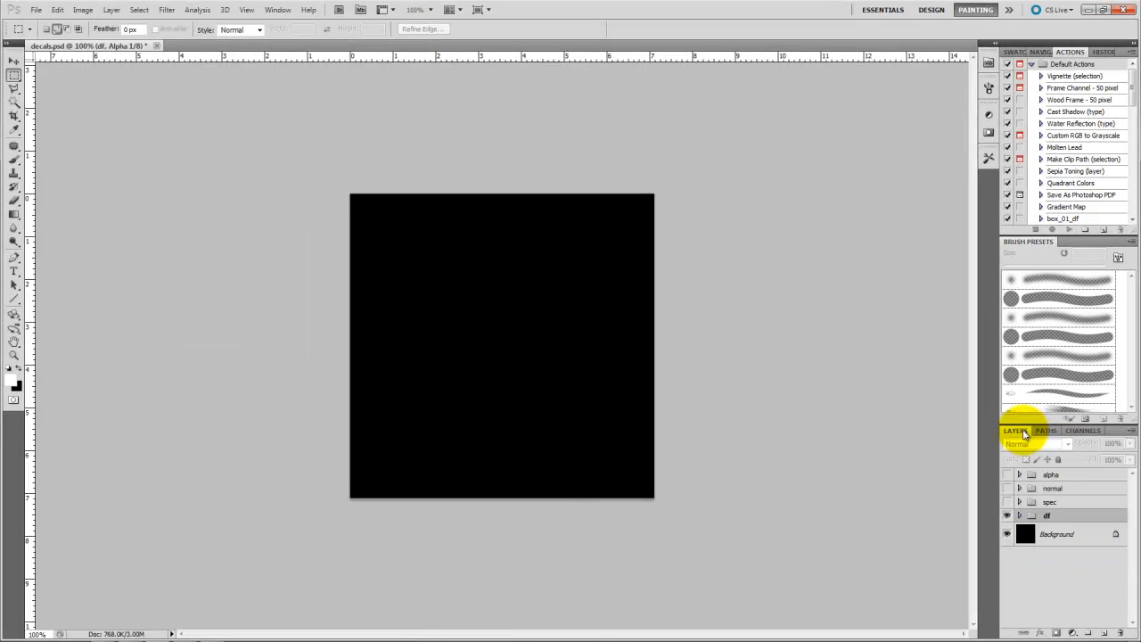
{"action": "left_click", "coordinate": [1051, 474]}
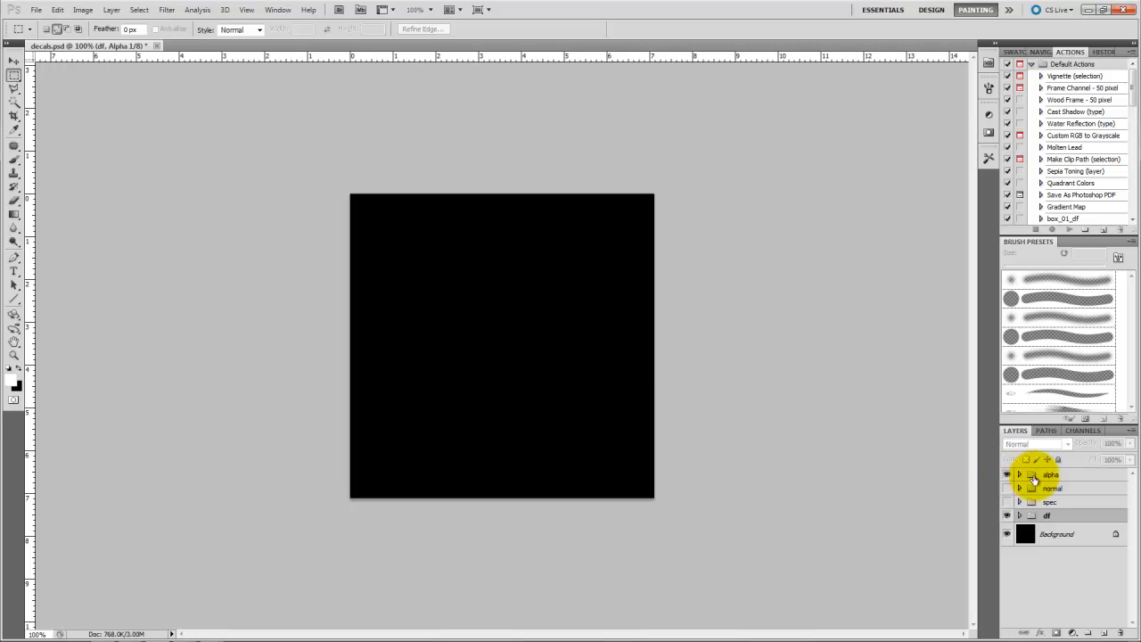
{"action": "left_click", "coordinate": [1052, 475]}
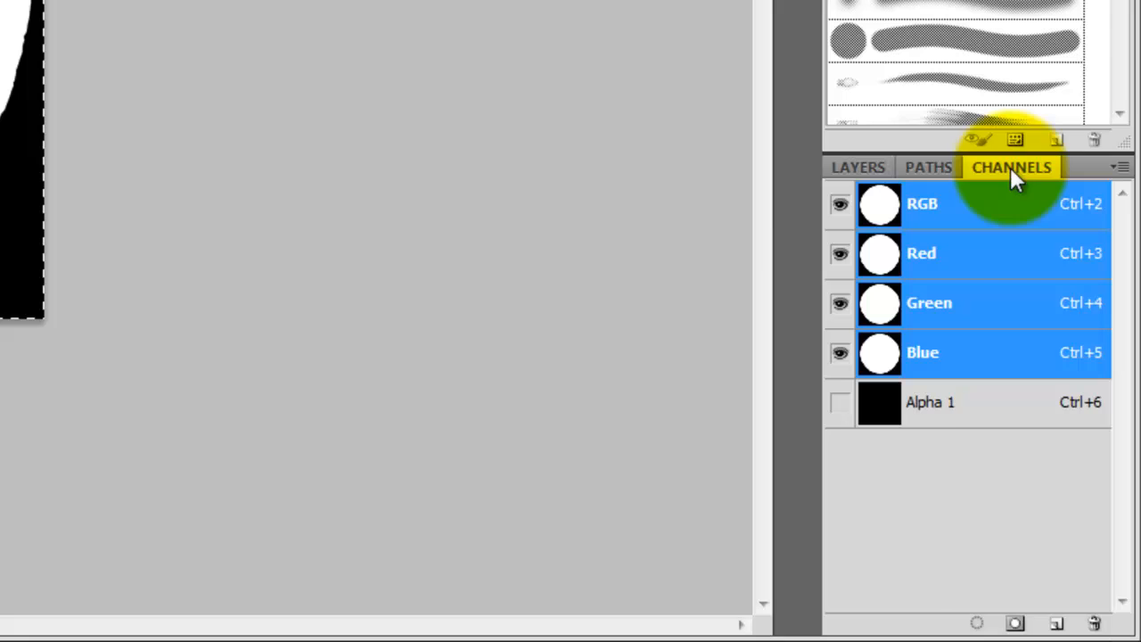
Copy the circle mask into Alpha 1 and restore the diffuse sewer cover group.
{"action": "left_click", "coordinate": [931, 403]}
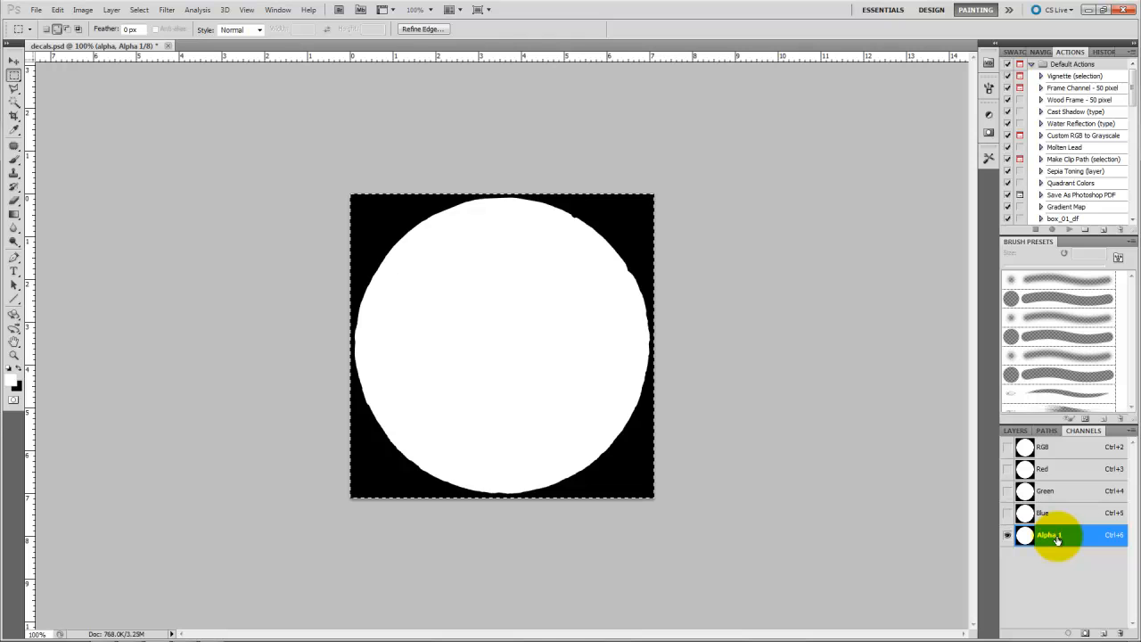
{"action": "left_click", "coordinate": [1016, 429]}
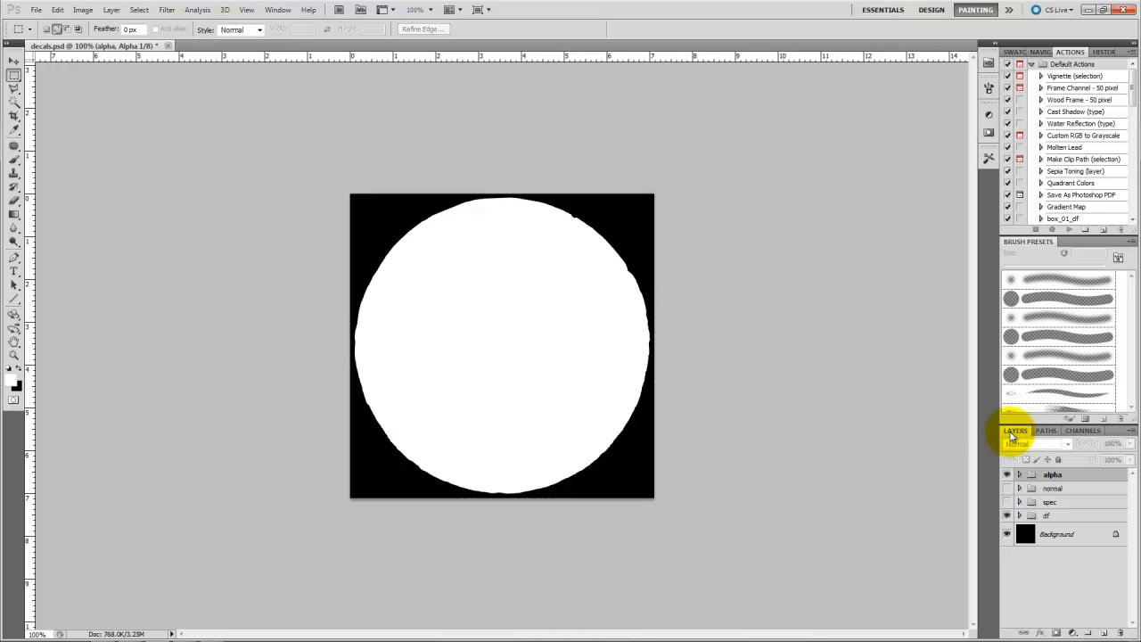
{"action": "left_click", "coordinate": [1052, 516]}
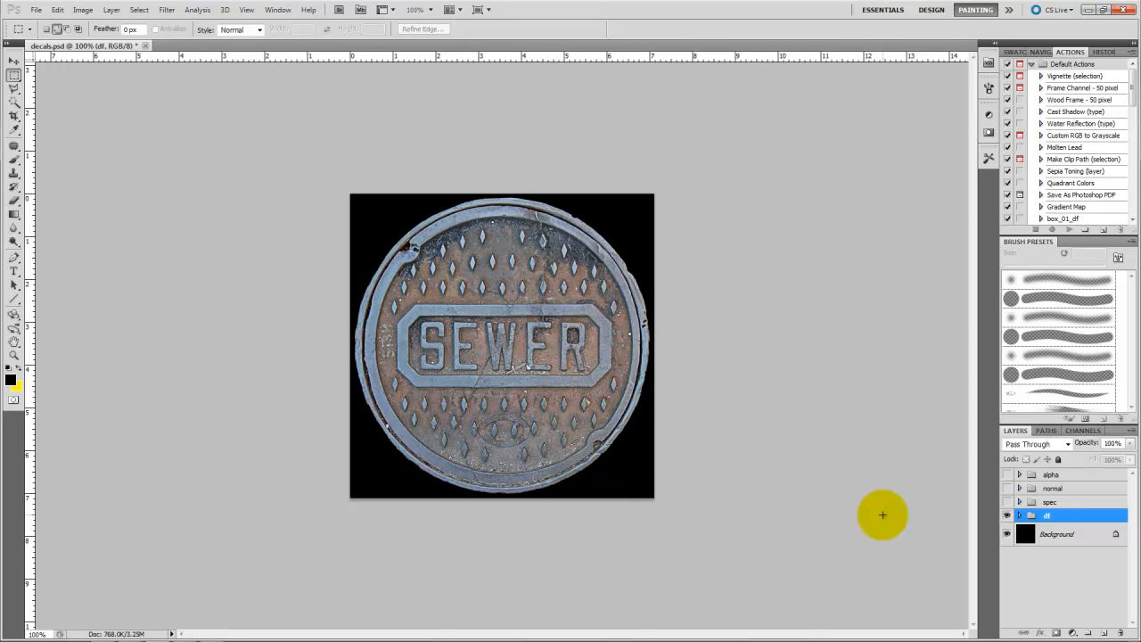
{"action": "mouse_move", "coordinate": [289, 433]}
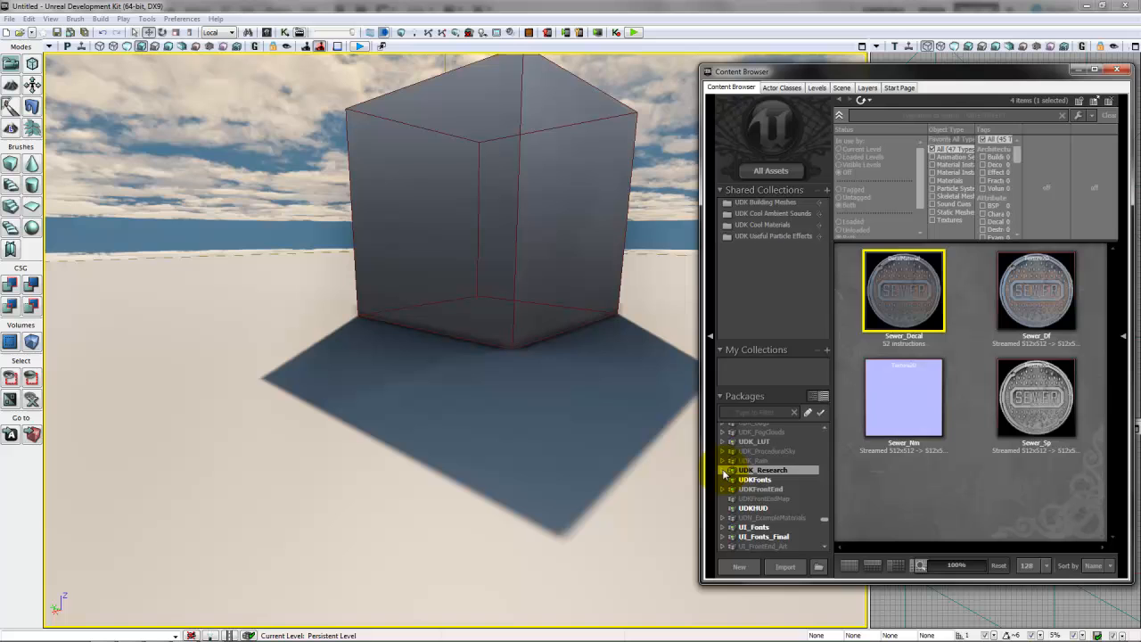
Show the Sewer_Df, Sewer_Nm and Sewer_Sp textures in UDK_Research's Textures group.
{"action": "left_click", "coordinate": [722, 470]}
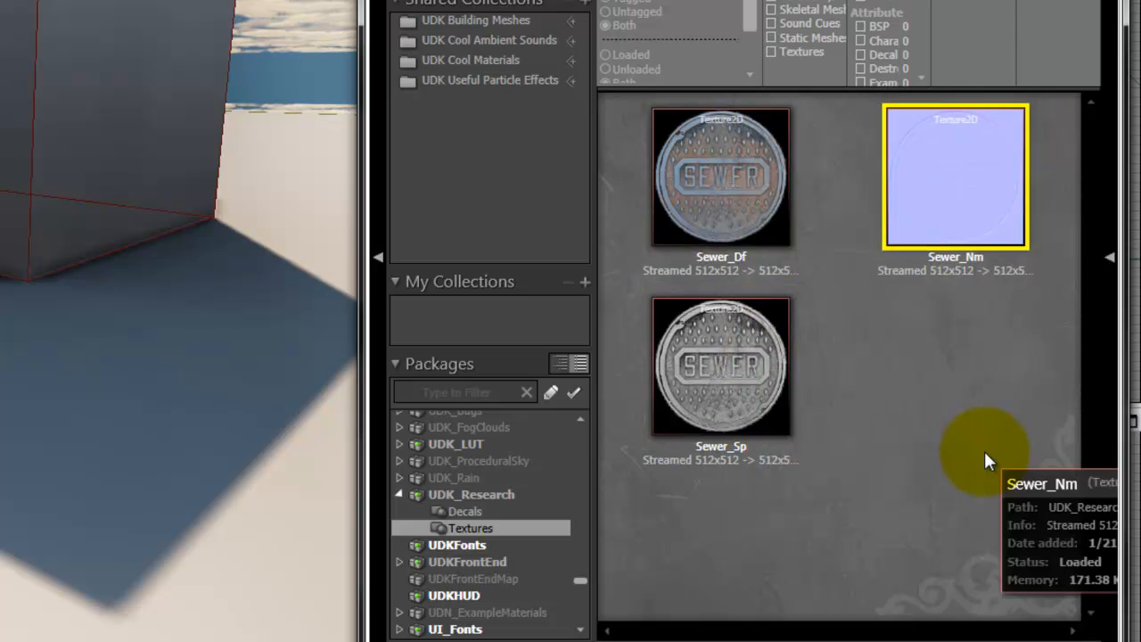
{"action": "mouse_move", "coordinate": [549, 528]}
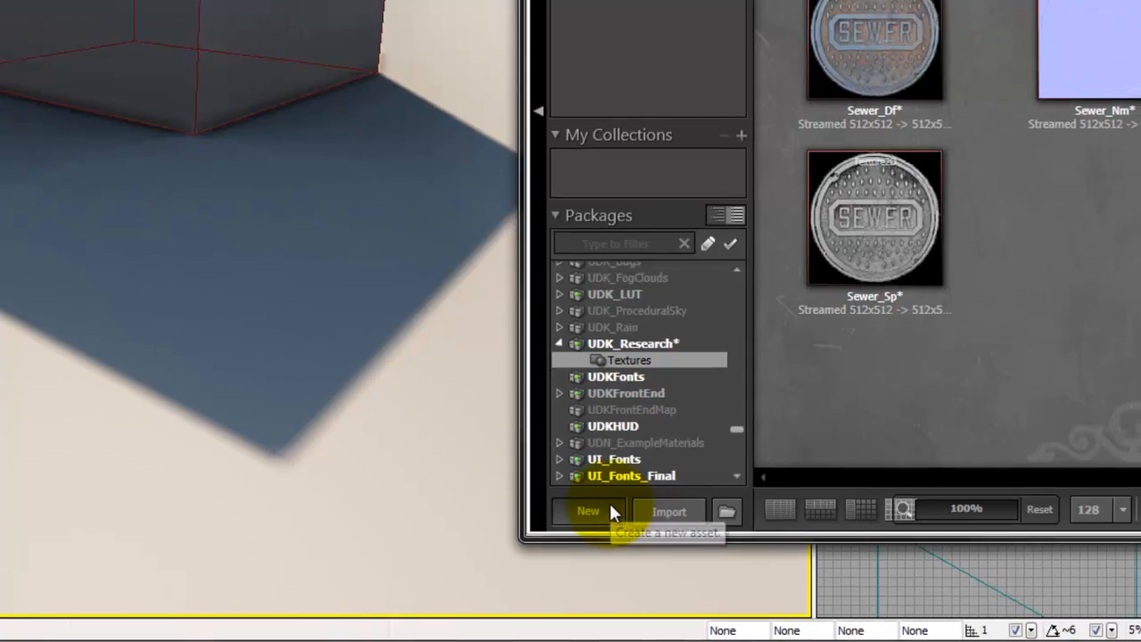
Create a DecalMaterial named Manhole_Decal in the Decals group of UDK_Research.
{"action": "left_click", "coordinate": [589, 510]}
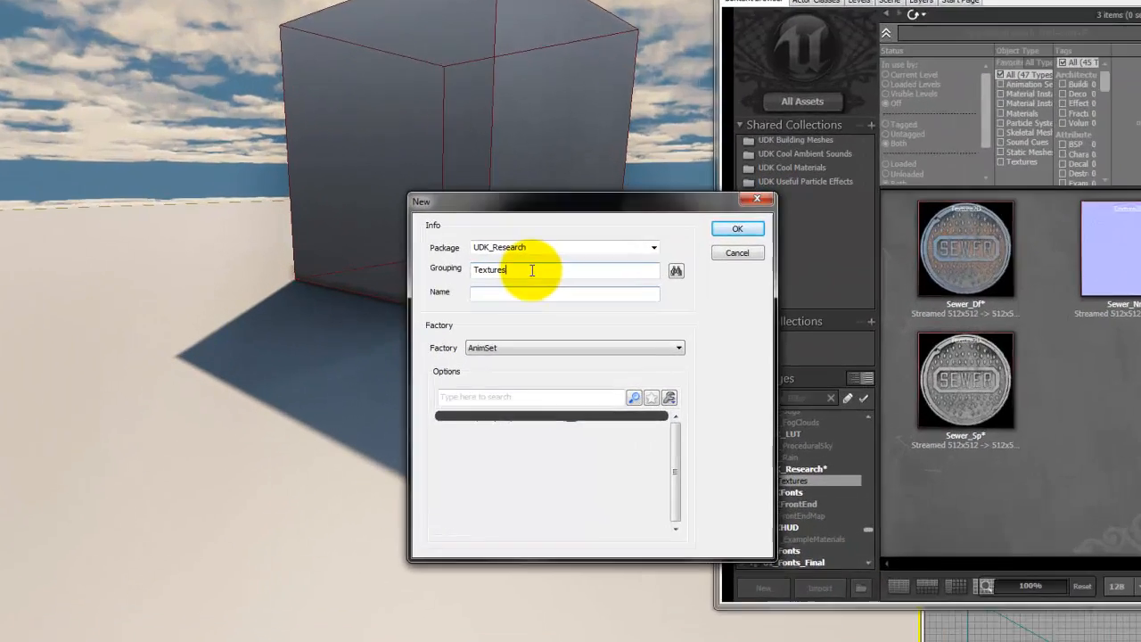
{"action": "type", "text": "Decals"}
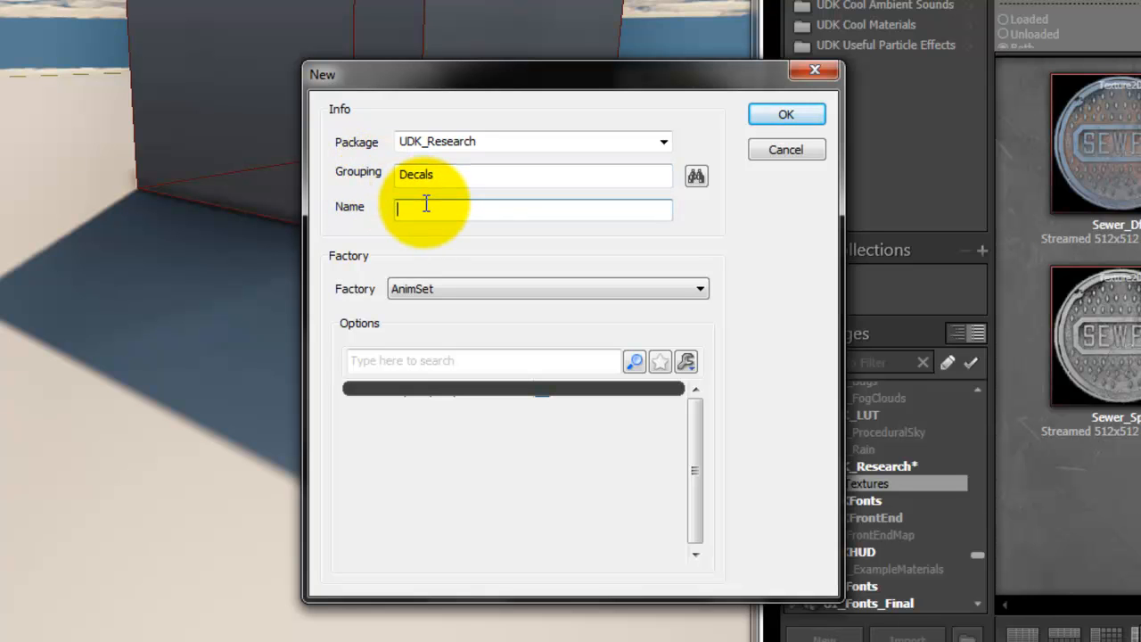
{"action": "type", "text": "Manhole_de"}
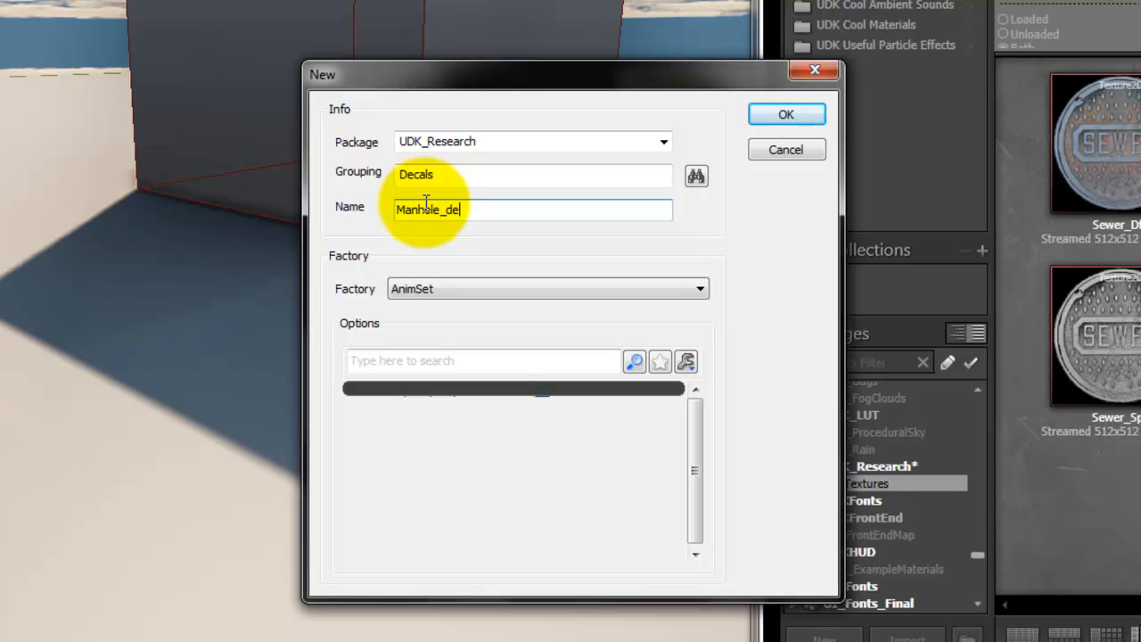
{"action": "type", "text": "cal"}
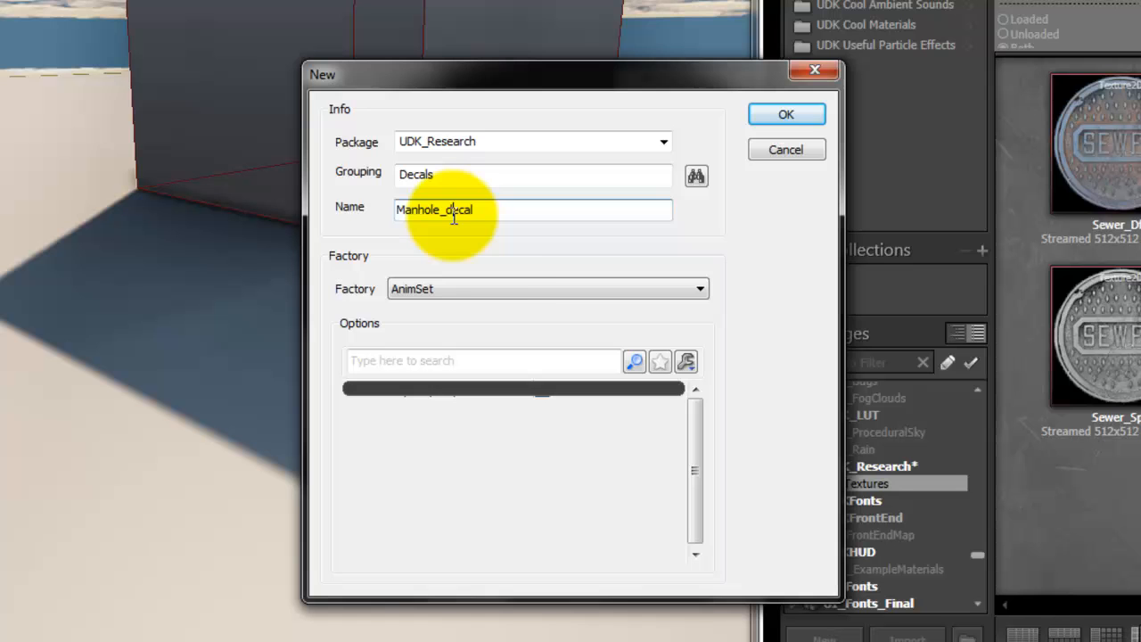
{"action": "left_click", "coordinate": [699, 288]}
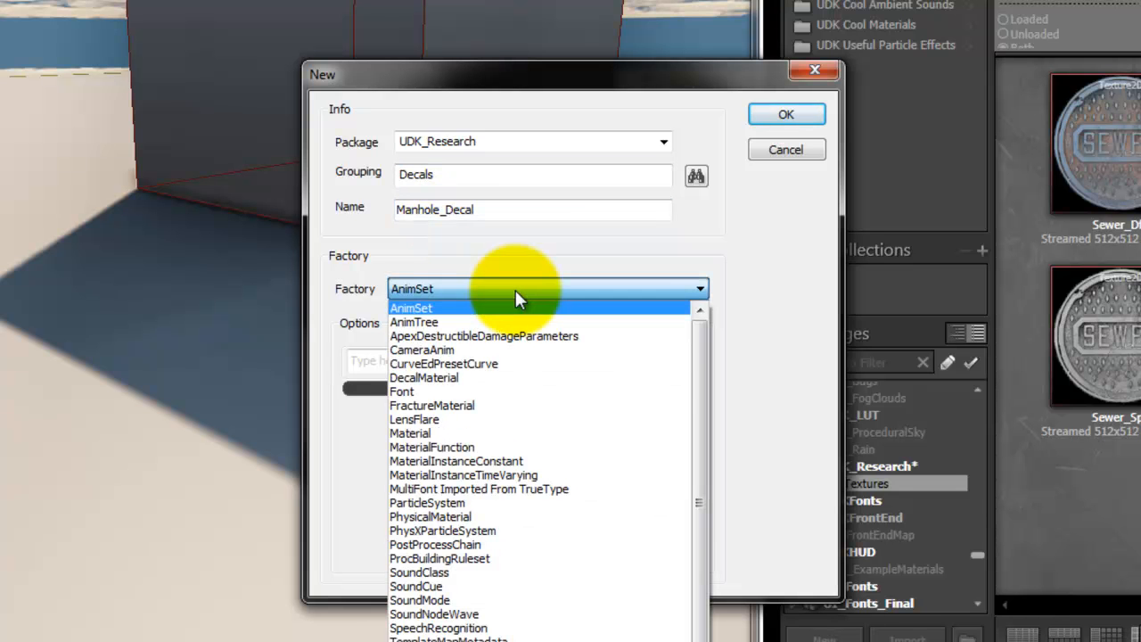
{"action": "left_click", "coordinate": [425, 378]}
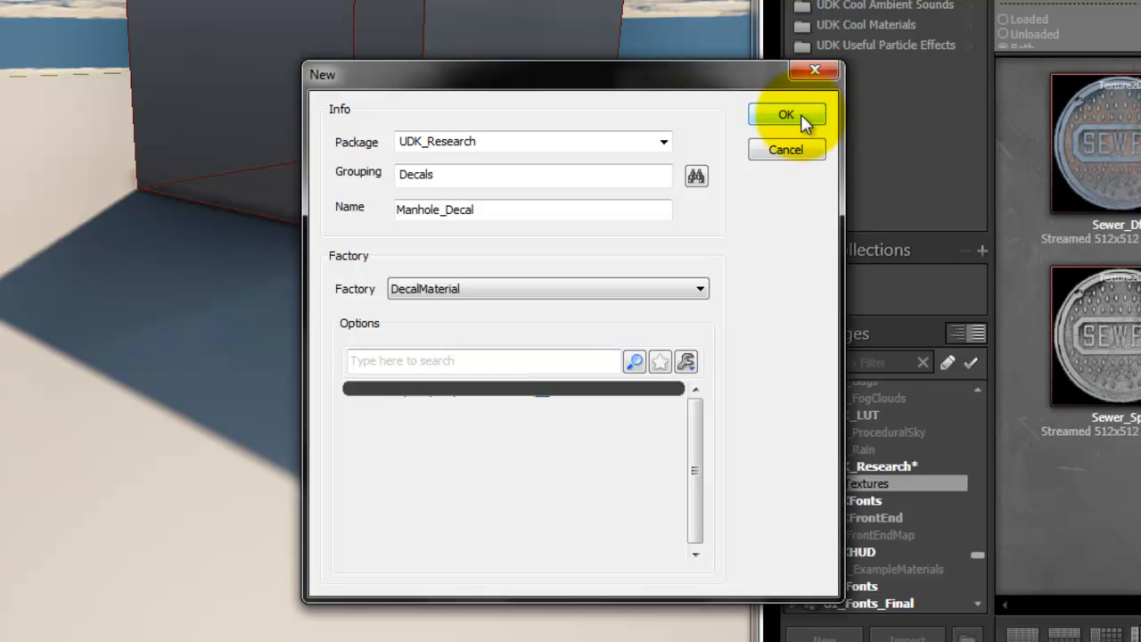
{"action": "left_click", "coordinate": [785, 114]}
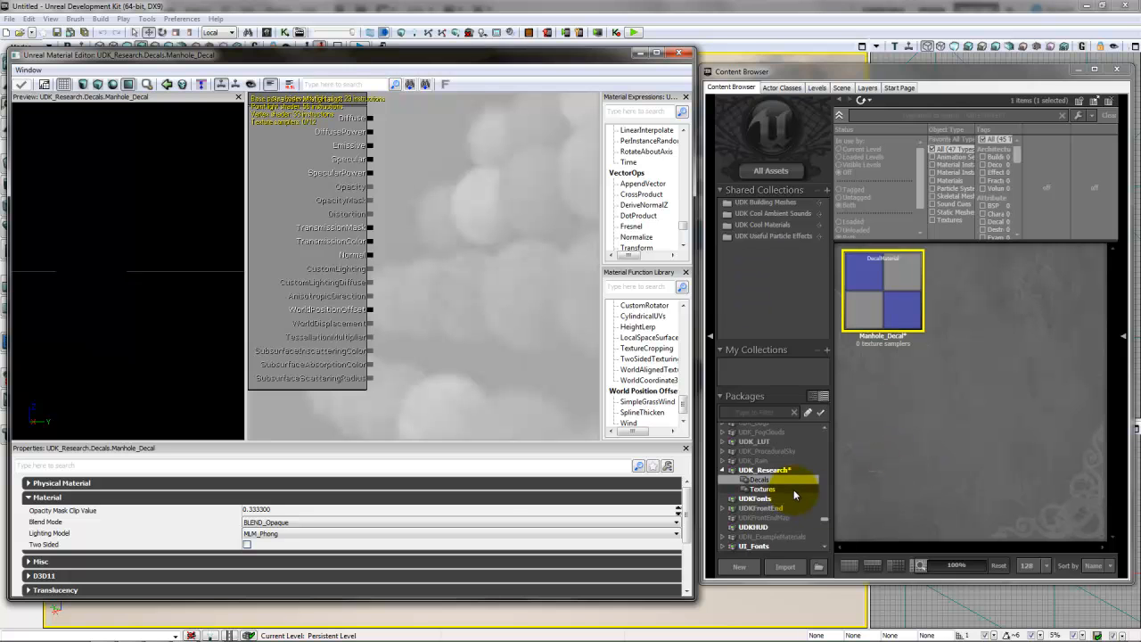
Wire the sewer diffuse, specular and normal texture samples into Manhole_Decal.
{"action": "left_click", "coordinate": [761, 489]}
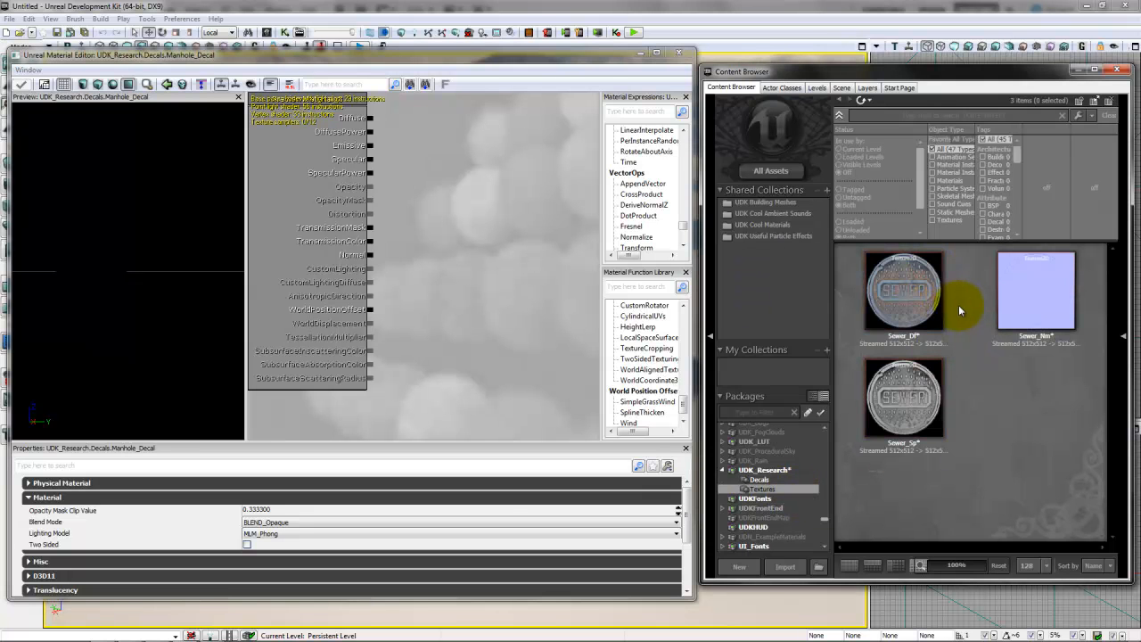
{"action": "left_click", "coordinate": [902, 293]}
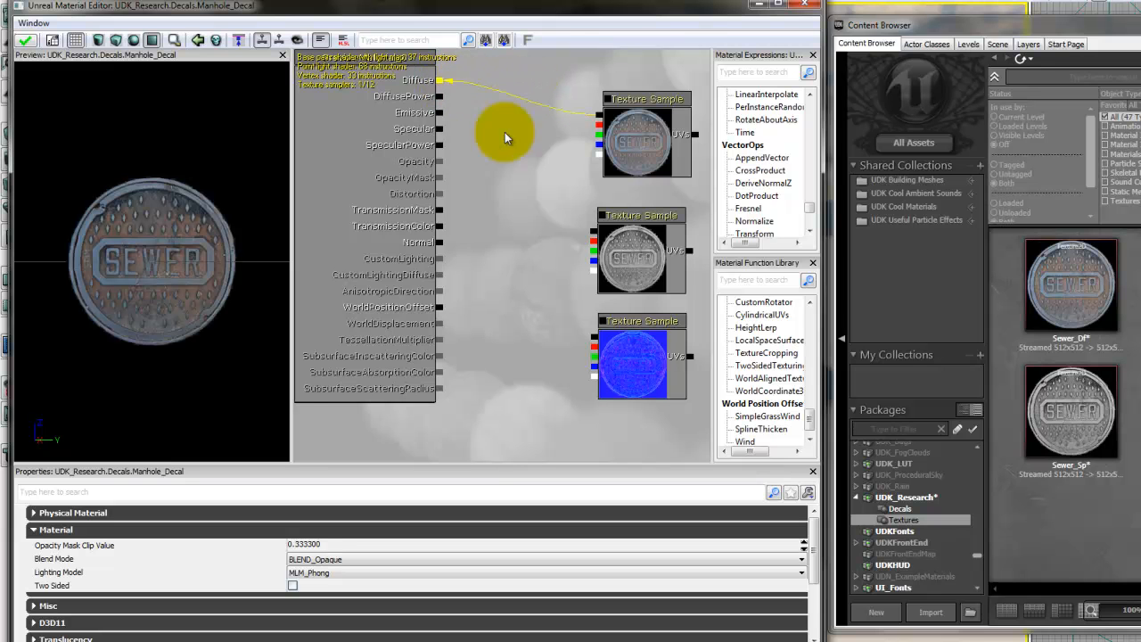
{"action": "left_click_drag", "start_coordinate": [507, 133], "coordinate": [562, 223]}
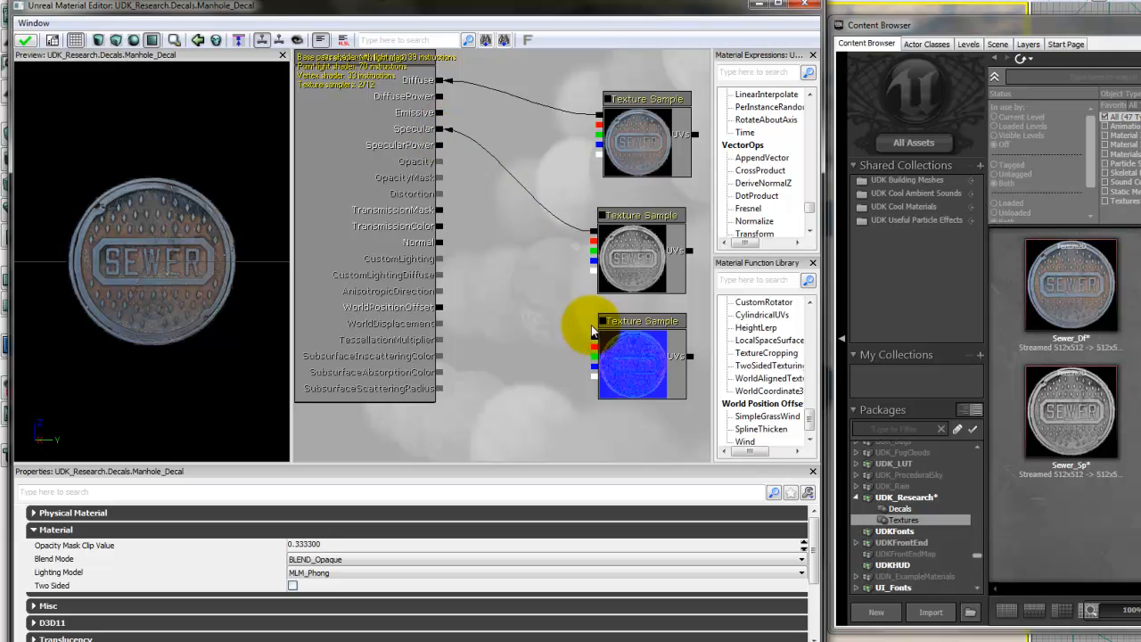
{"action": "left_click_drag", "start_coordinate": [593, 335], "coordinate": [446, 243]}
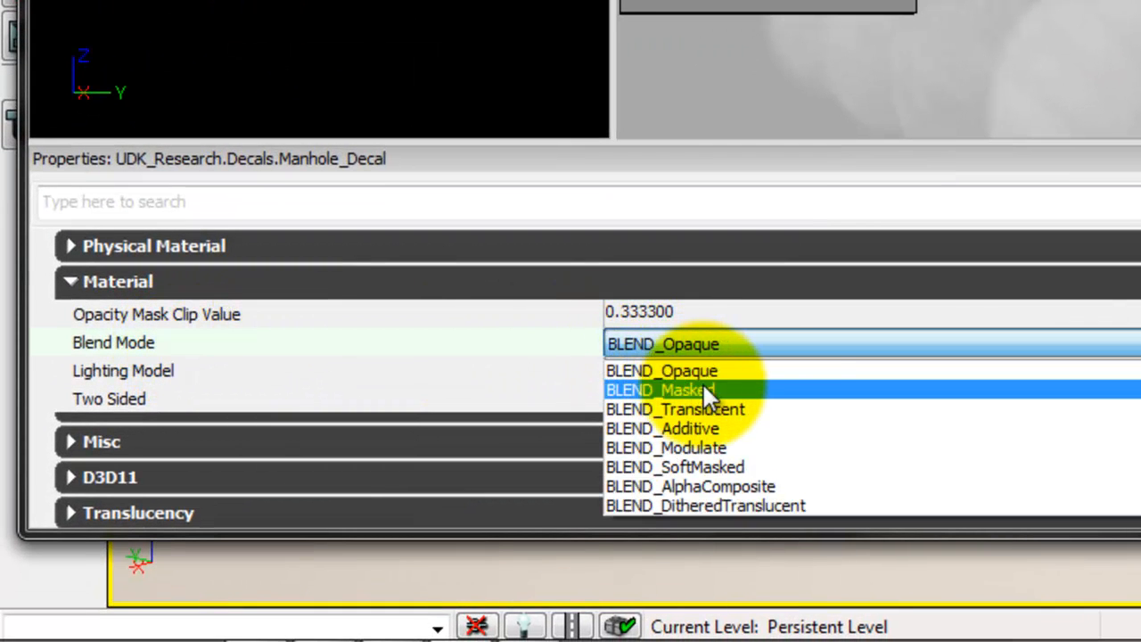
Set Manhole_Decal's Blend Mode to BLEND_Masked.
{"action": "left_click", "coordinate": [660, 389]}
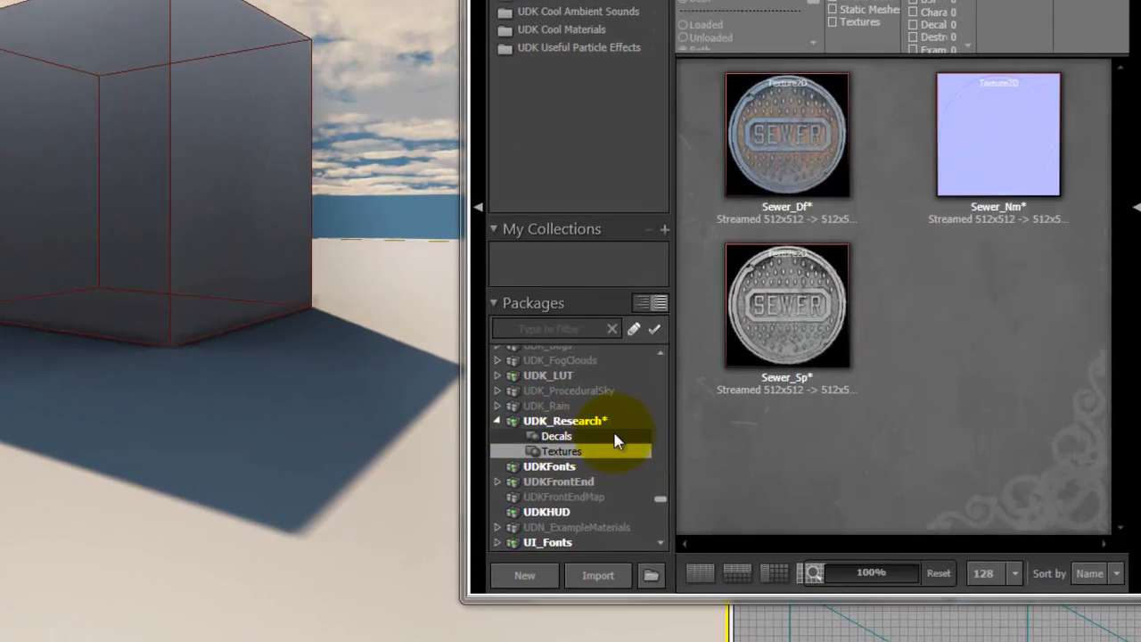
Drag Manhole_Decal from the Decals group onto the floor in the scene.
{"action": "left_click", "coordinate": [556, 435]}
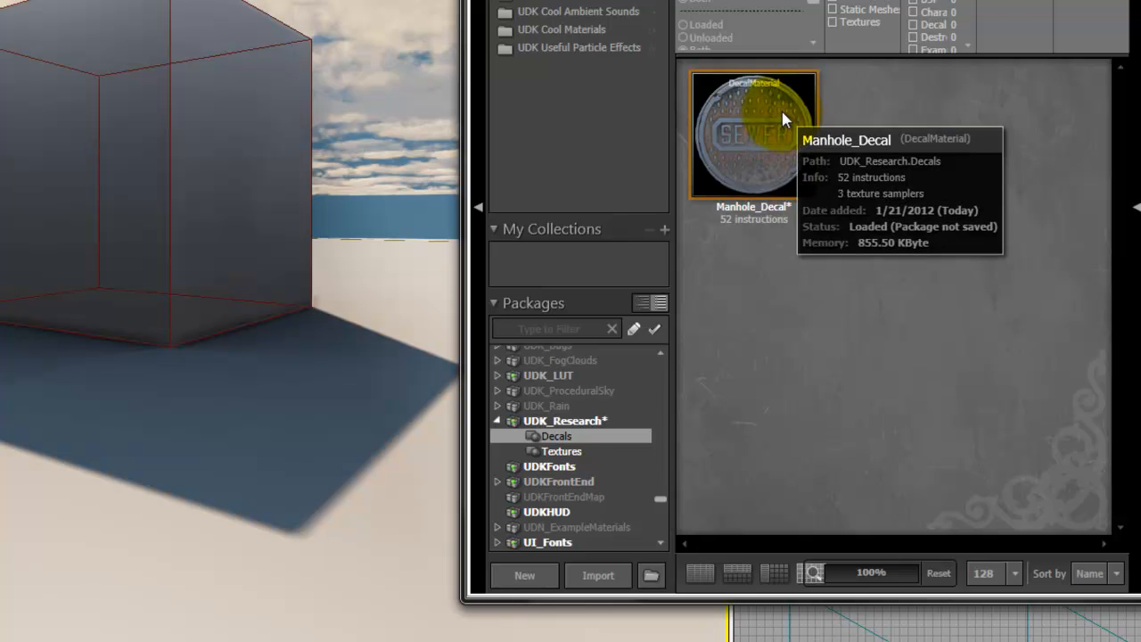
{"action": "left_click_drag", "start_coordinate": [753, 134], "coordinate": [116, 437]}
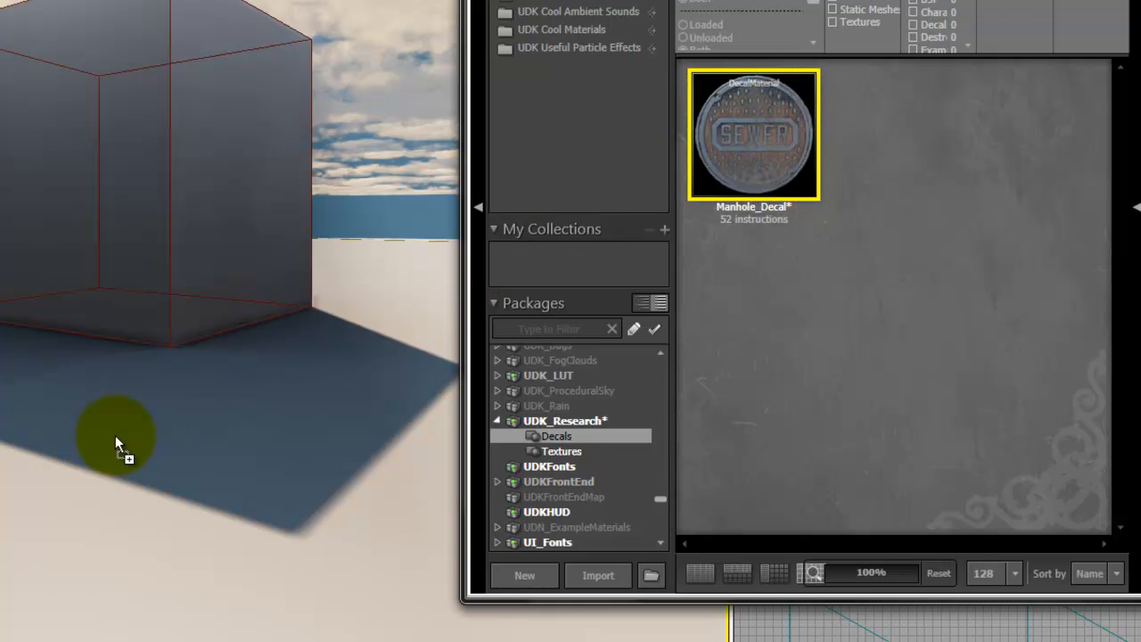